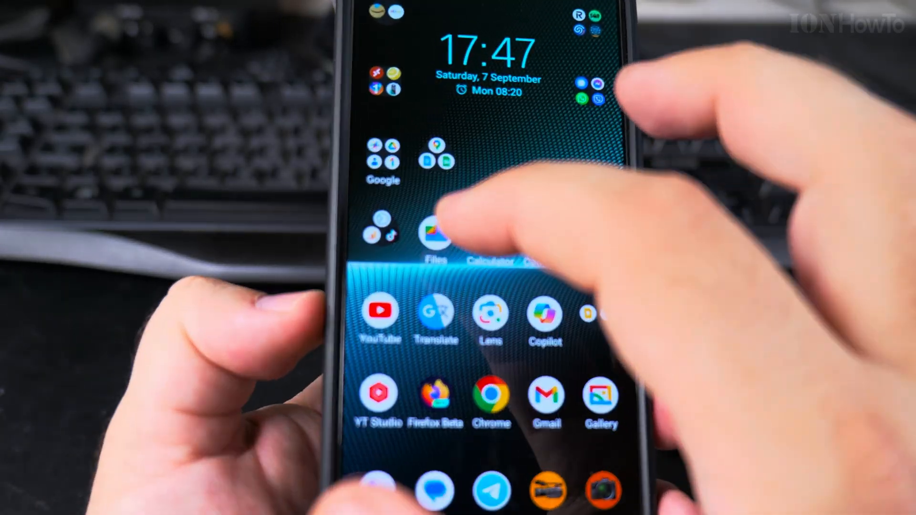
Launch Files by Google from the home screen to list storage locations including DataTraveler.
click(435, 237)
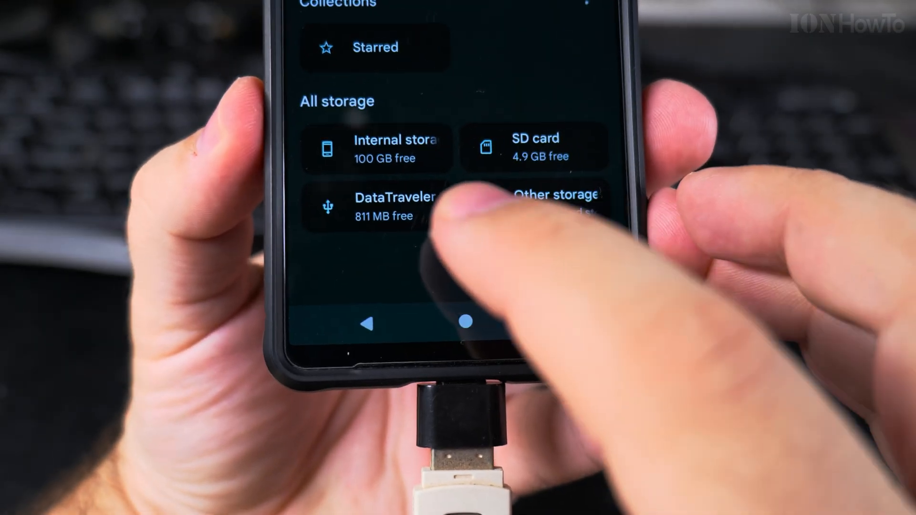
Browse the DataTraveler drive into abit/bioses and select the TE0771M_OK folder.
click(380, 204)
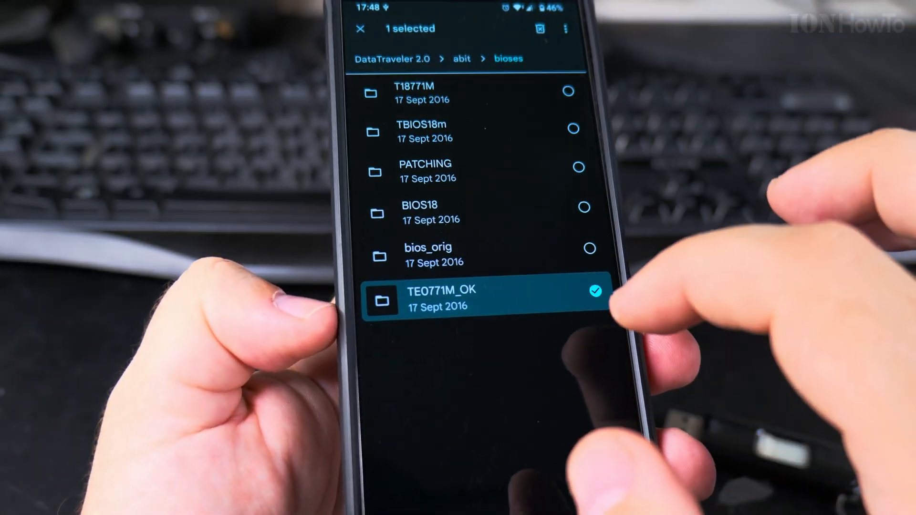
click(360, 29)
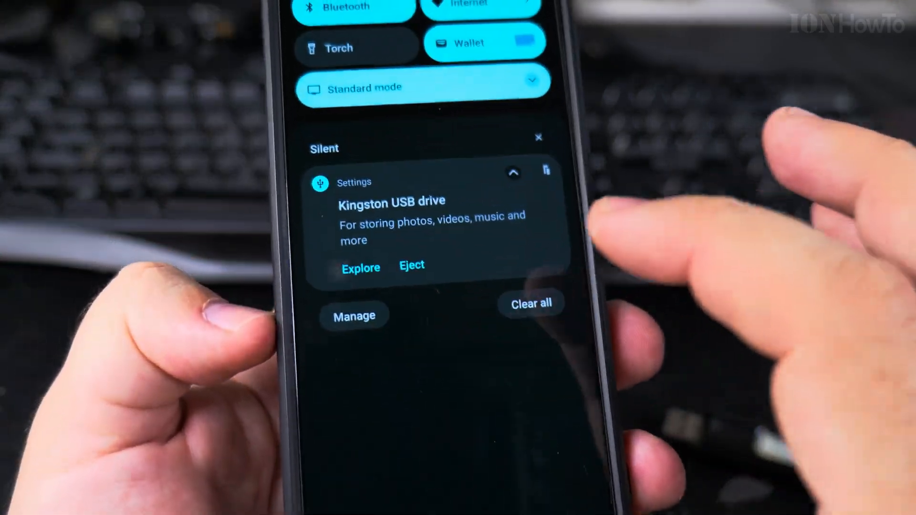
Eject the Kingston USB drive from its notification so the shade shows no notifications.
click(530, 304)
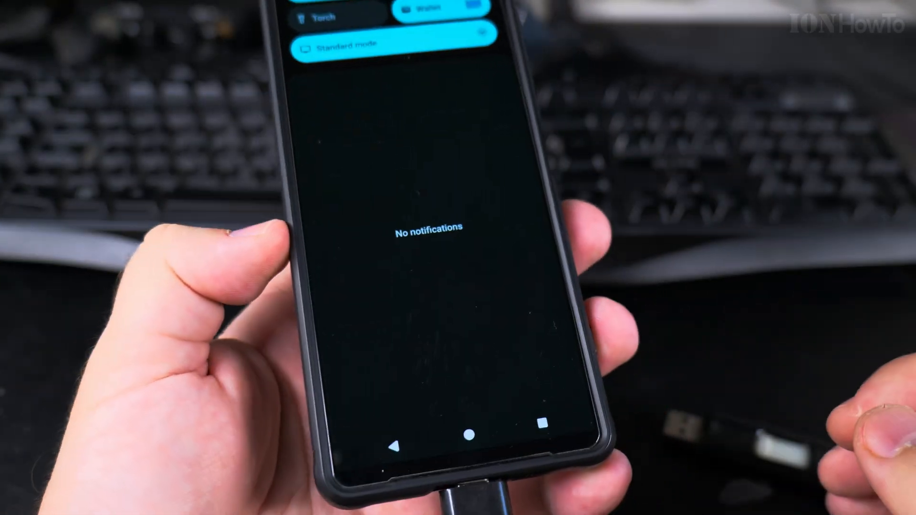